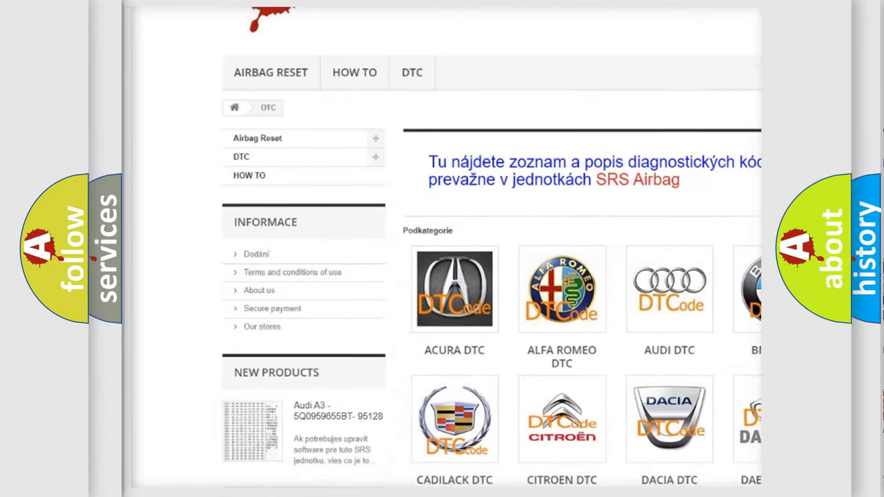
{"action": "scroll", "scroll_direction": "down", "scroll_amount": 3}
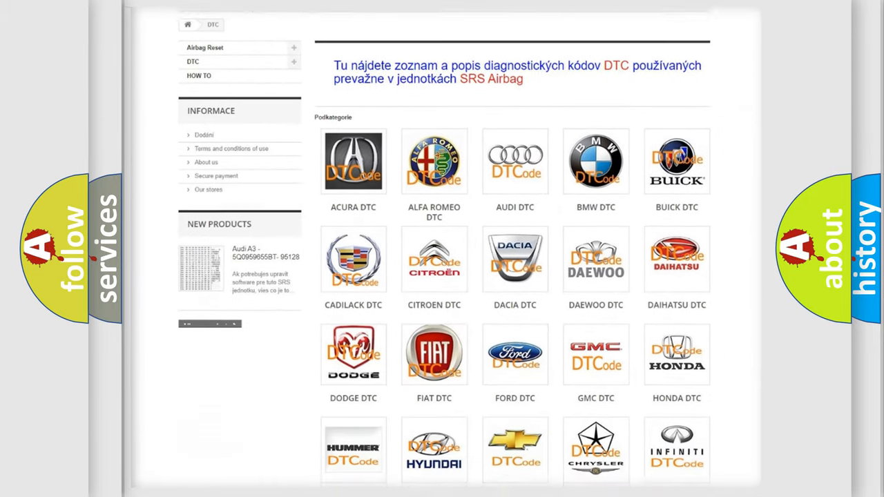
{"action": "scroll", "scroll_direction": "down", "scroll_amount": 3}
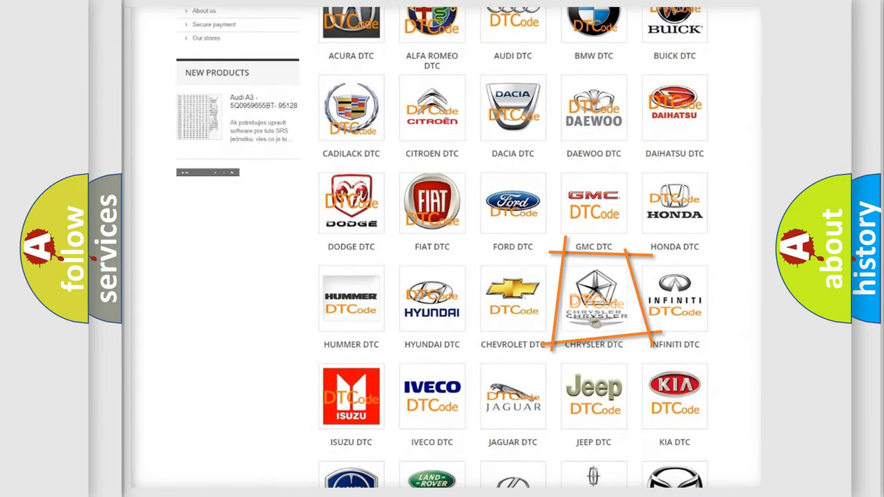